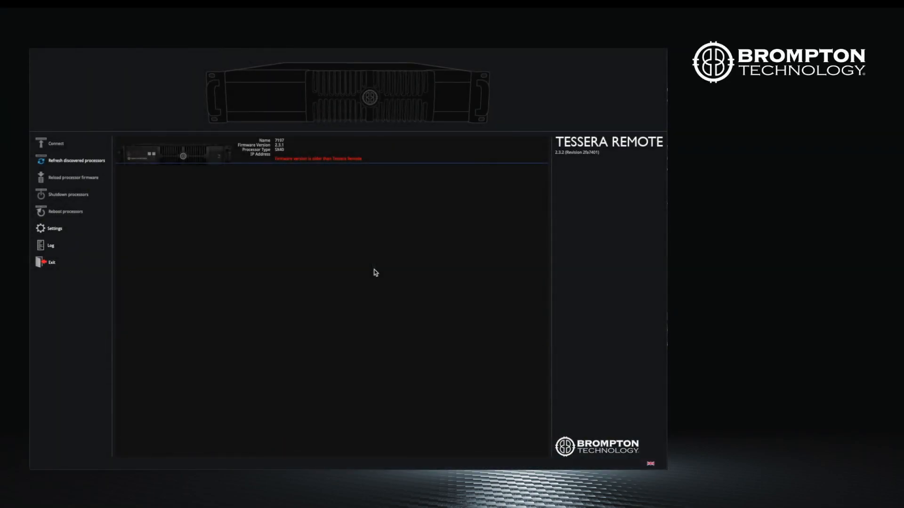
{"action": "mouse_move", "coordinate": [284, 190]}
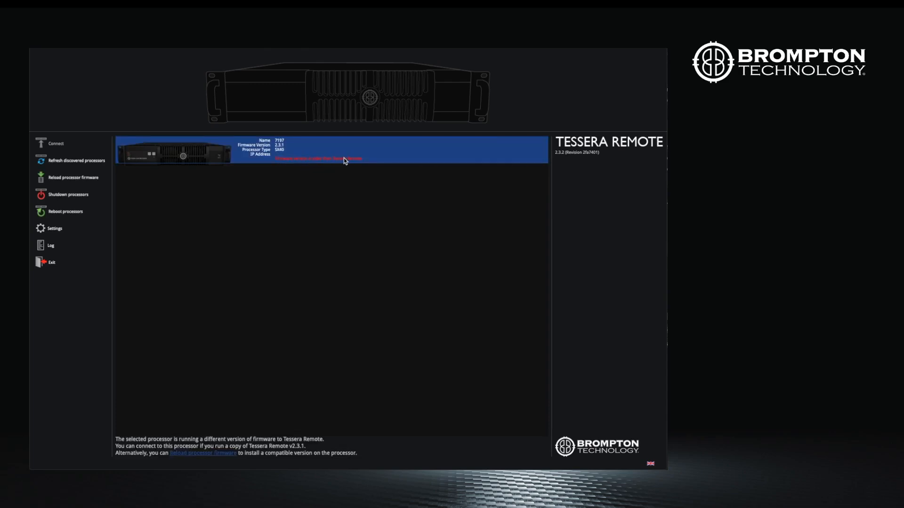
{"action": "mouse_move", "coordinate": [228, 203]}
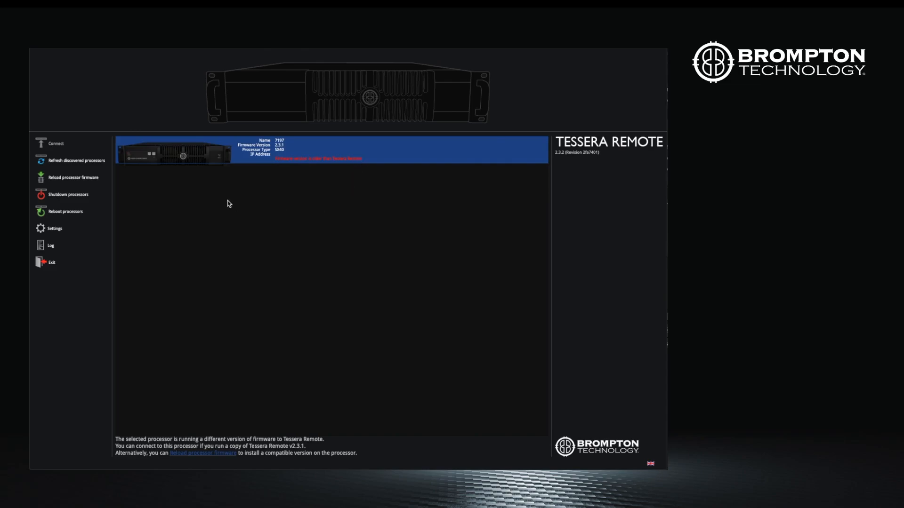
{"action": "mouse_move", "coordinate": [205, 226]}
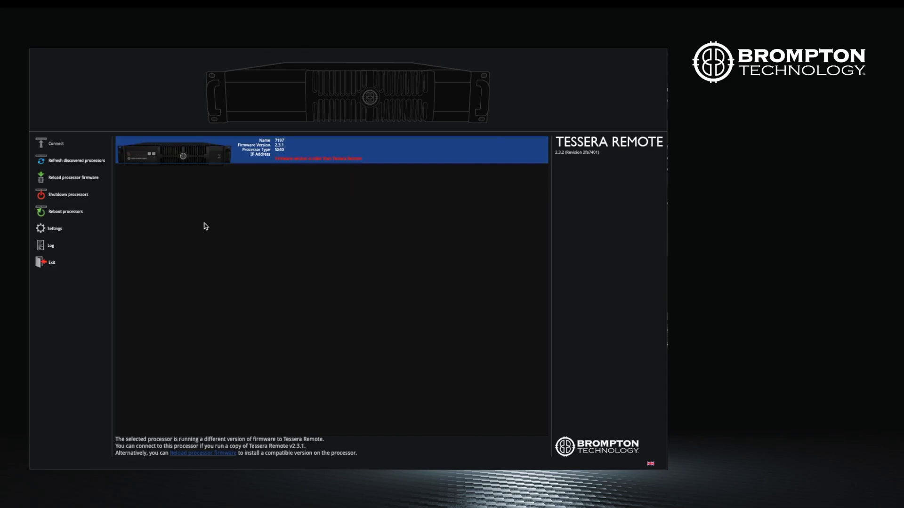
{"action": "mouse_move", "coordinate": [146, 208]}
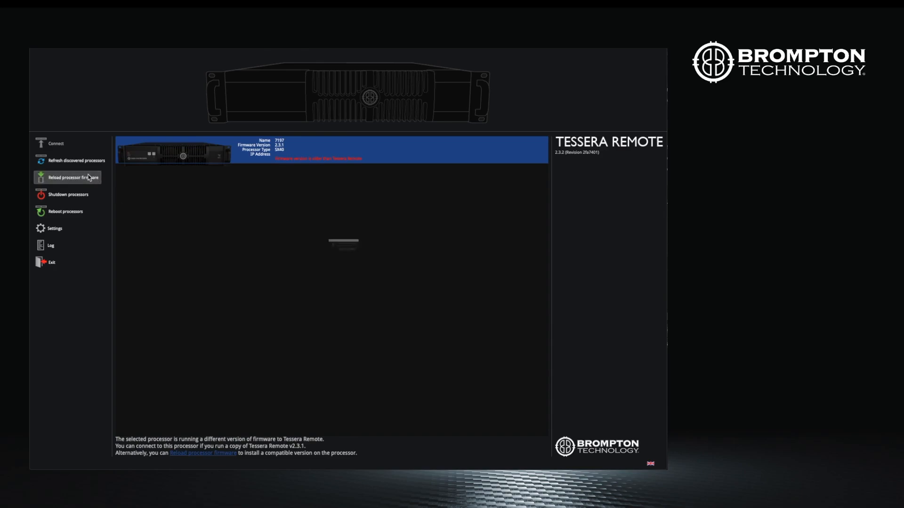
Reload firmware on processor 7197, confirm the reboot, and find the processor again.
{"action": "left_click", "coordinate": [72, 177]}
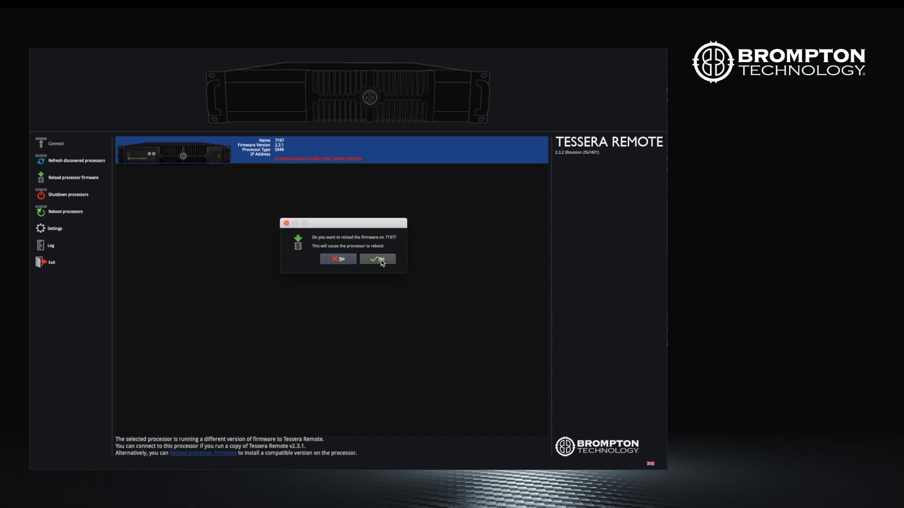
{"action": "left_click", "coordinate": [377, 259]}
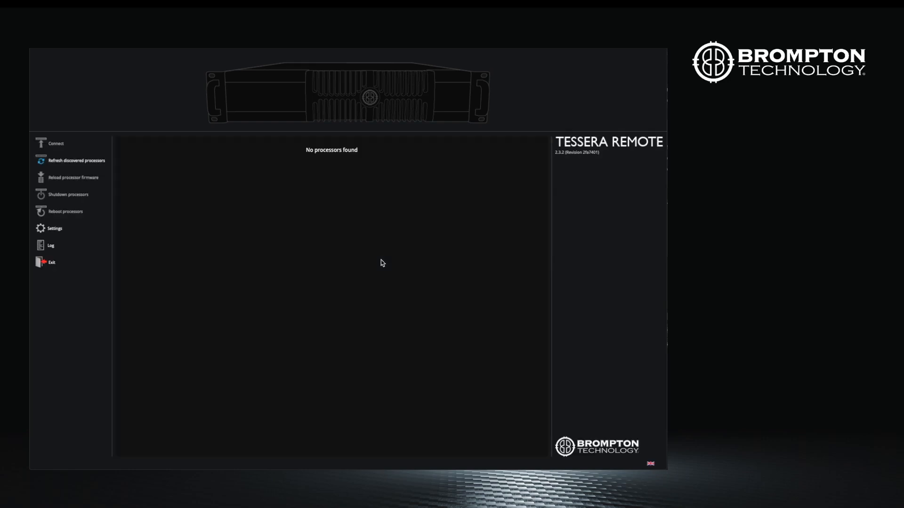
{"action": "left_click", "coordinate": [74, 161]}
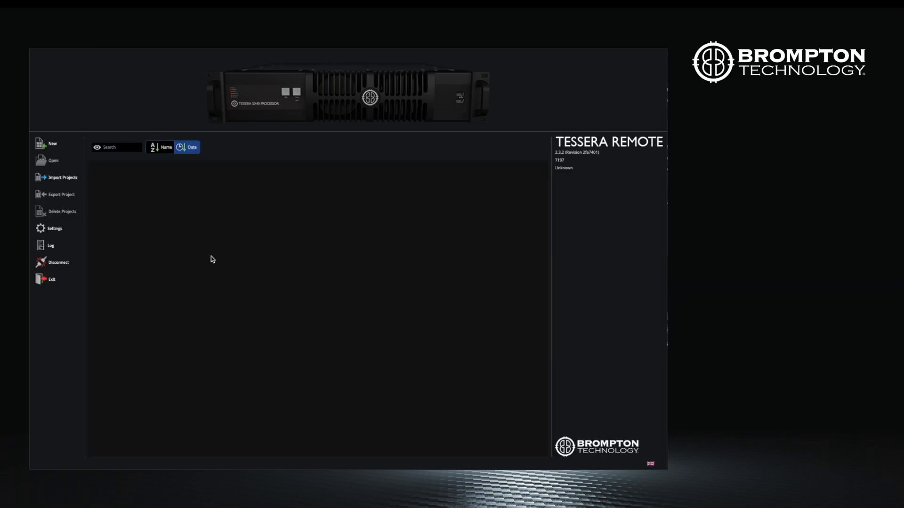
{"action": "mouse_move", "coordinate": [203, 248]}
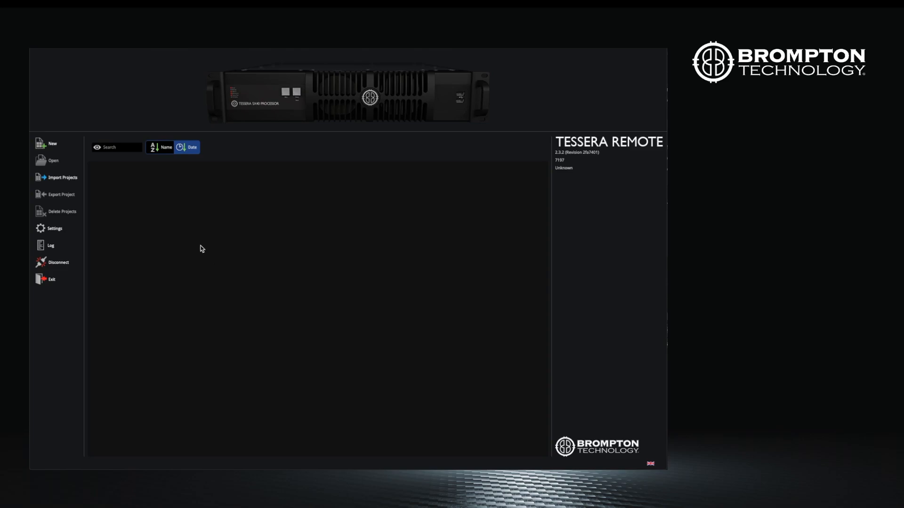
{"action": "mouse_move", "coordinate": [181, 233]}
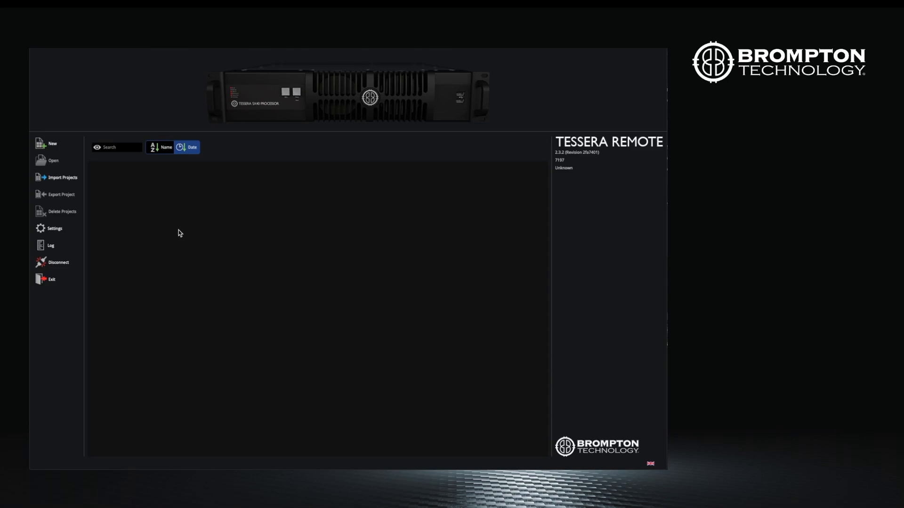
{"action": "mouse_move", "coordinate": [156, 231]}
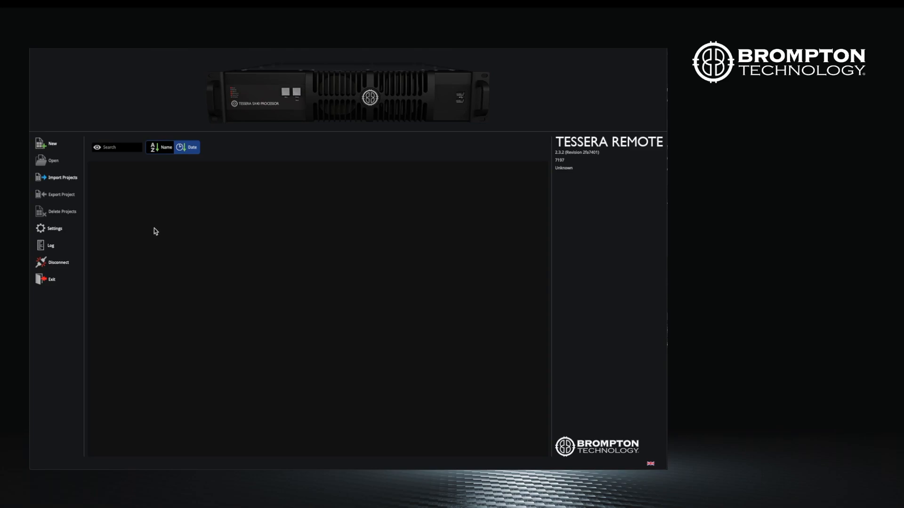
{"action": "mouse_move", "coordinate": [134, 233]}
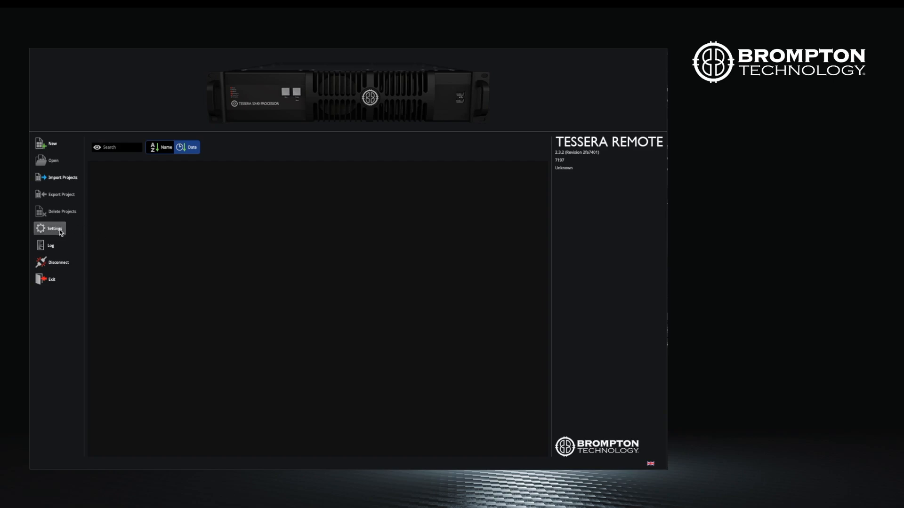
{"action": "mouse_move", "coordinate": [59, 232]}
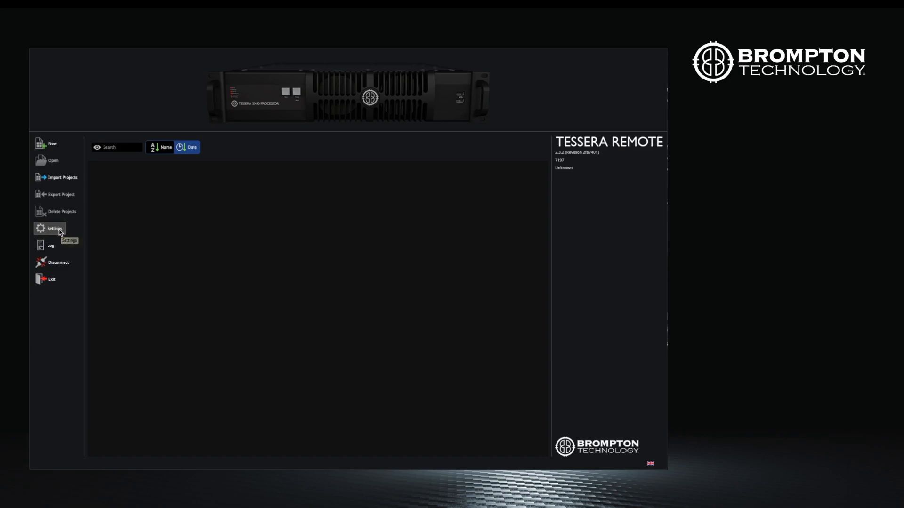
Open processor 7197's settings and go to its Reload Firmware page.
{"action": "left_click", "coordinate": [54, 228]}
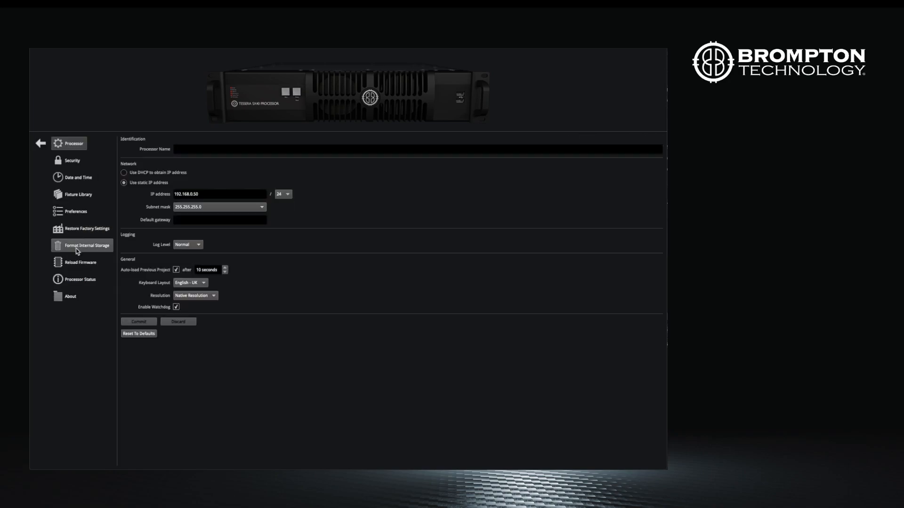
{"action": "left_click", "coordinate": [79, 262]}
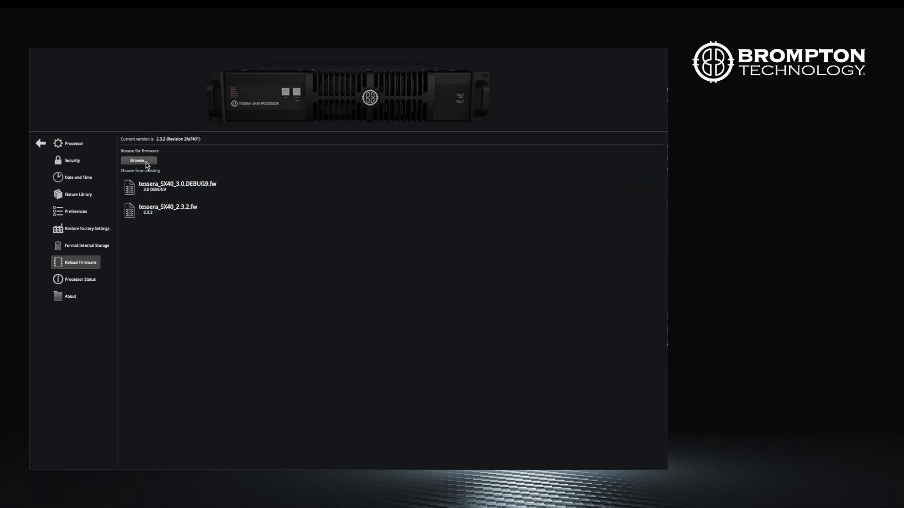
{"action": "left_click", "coordinate": [137, 160]}
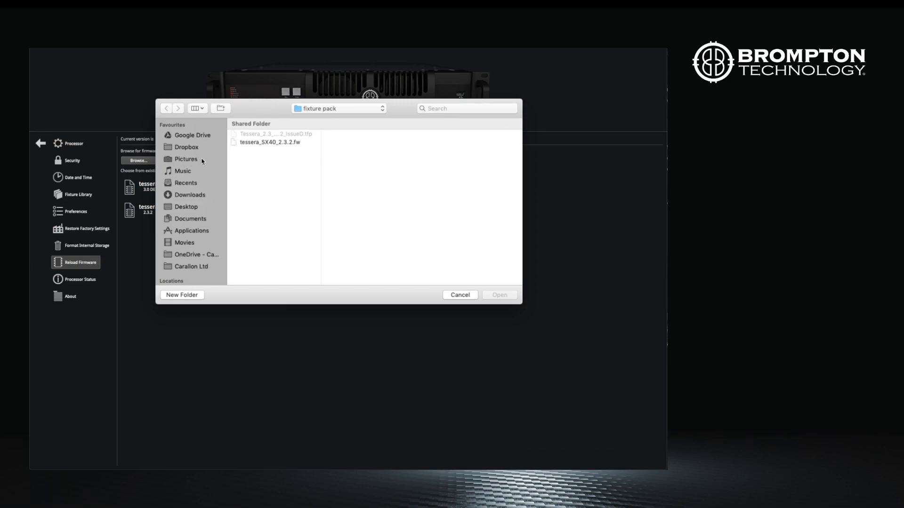
{"action": "left_click", "coordinate": [270, 142]}
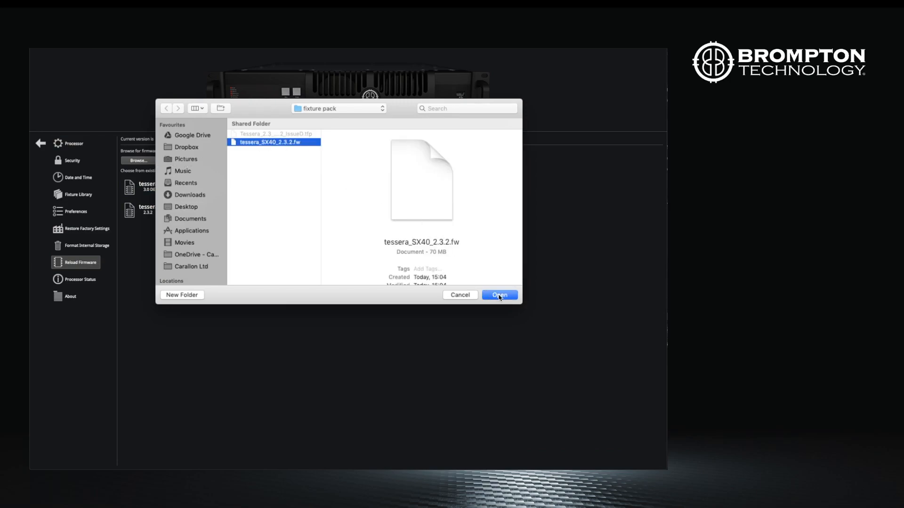
{"action": "left_click", "coordinate": [499, 295]}
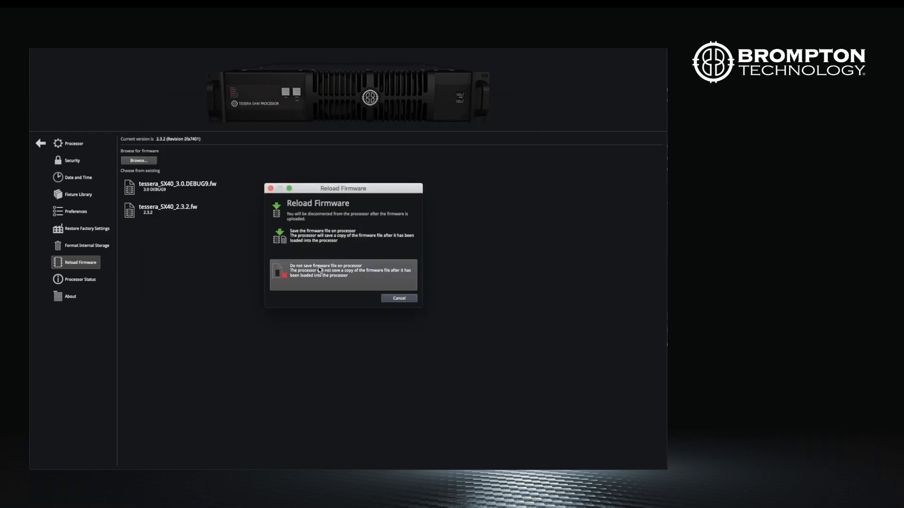
{"action": "mouse_move", "coordinate": [356, 290]}
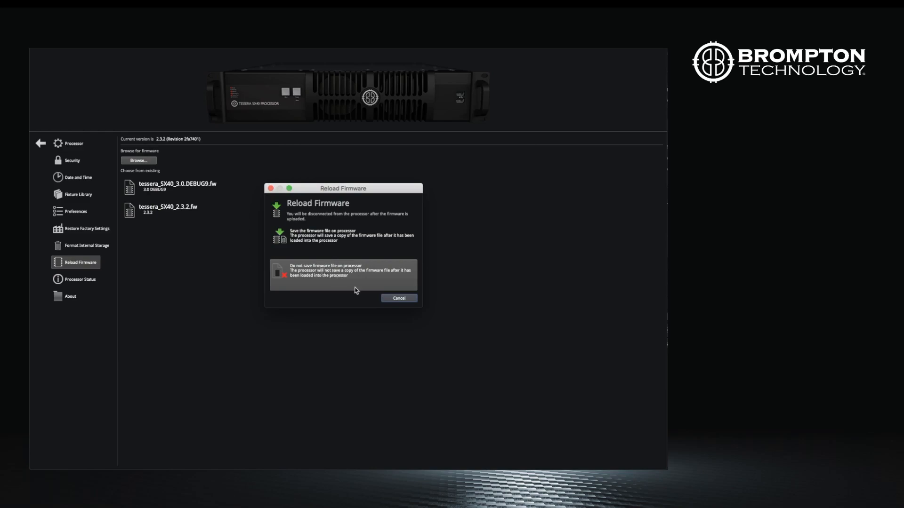
{"action": "left_click", "coordinate": [398, 298]}
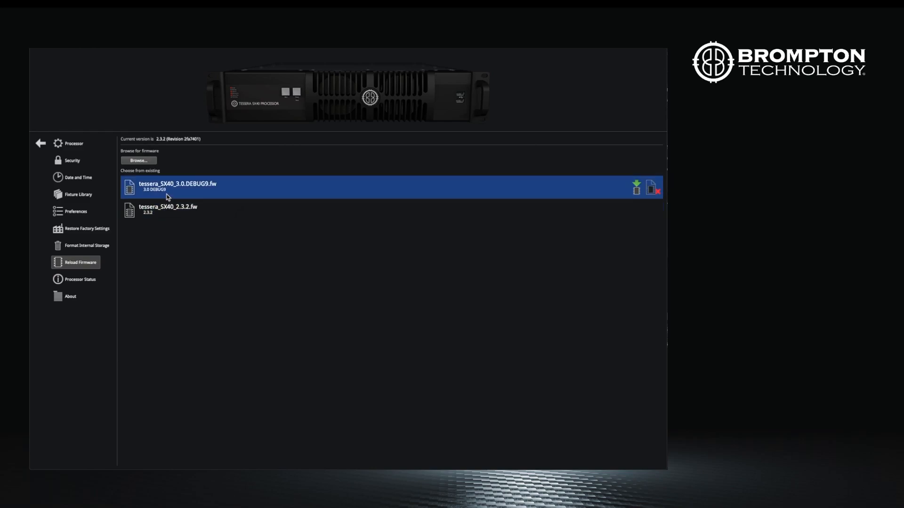
Reload tessera_SX40_2.3.2.fw onto the processor, accepting the disconnect, then reconnect.
{"action": "left_click", "coordinate": [167, 210]}
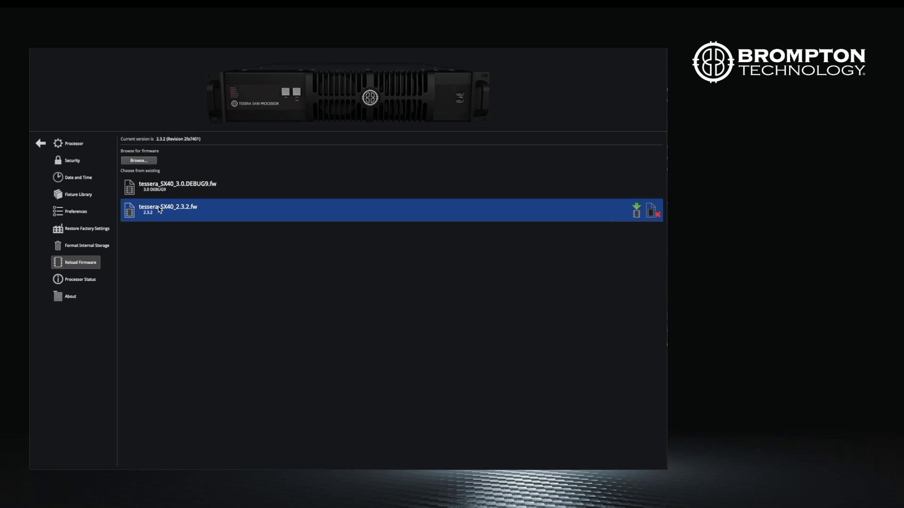
{"action": "left_click", "coordinate": [636, 211]}
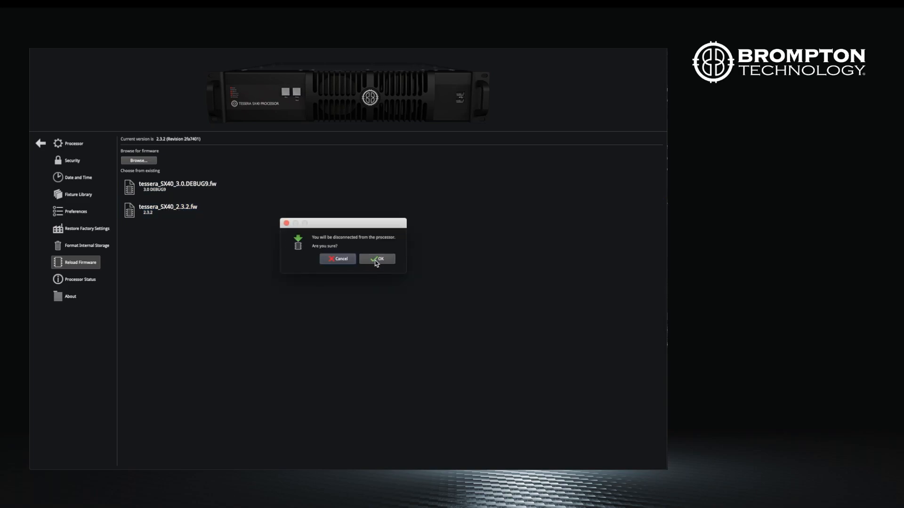
{"action": "left_click", "coordinate": [378, 259]}
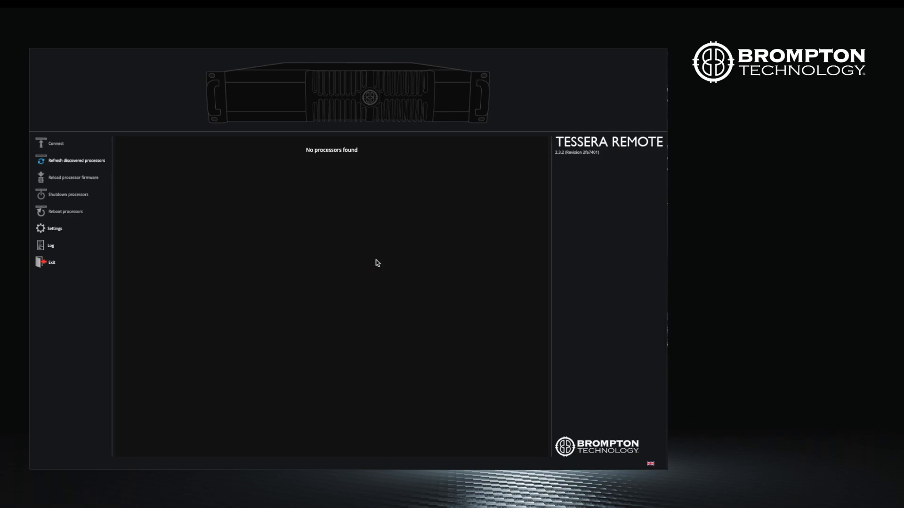
{"action": "left_click", "coordinate": [76, 160]}
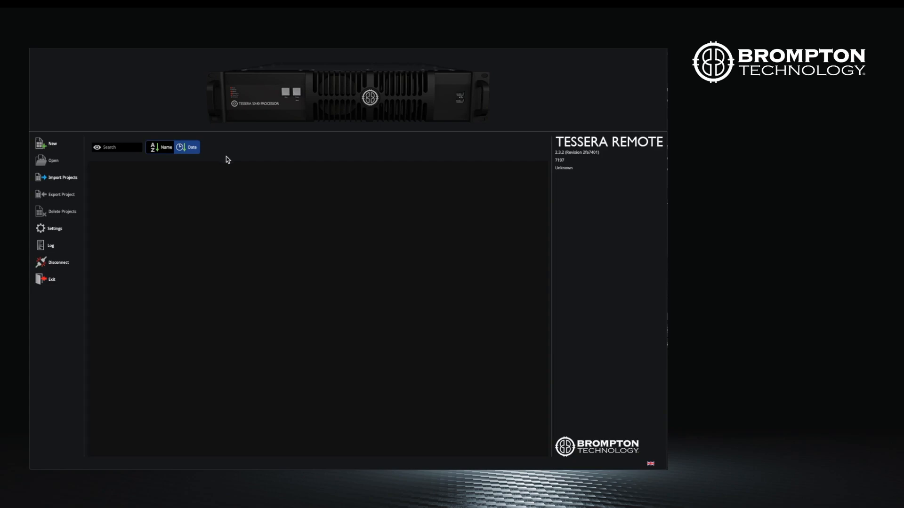
{"action": "mouse_move", "coordinate": [67, 231]}
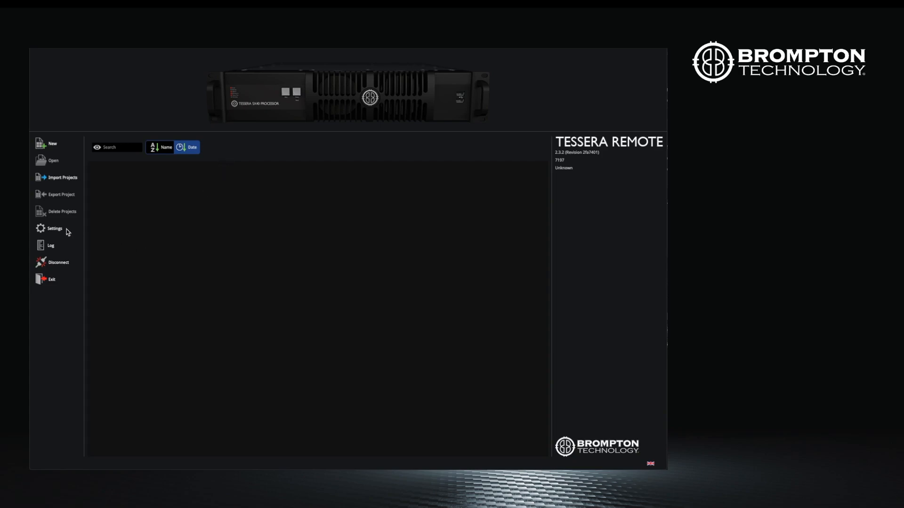
{"action": "mouse_move", "coordinate": [57, 229]}
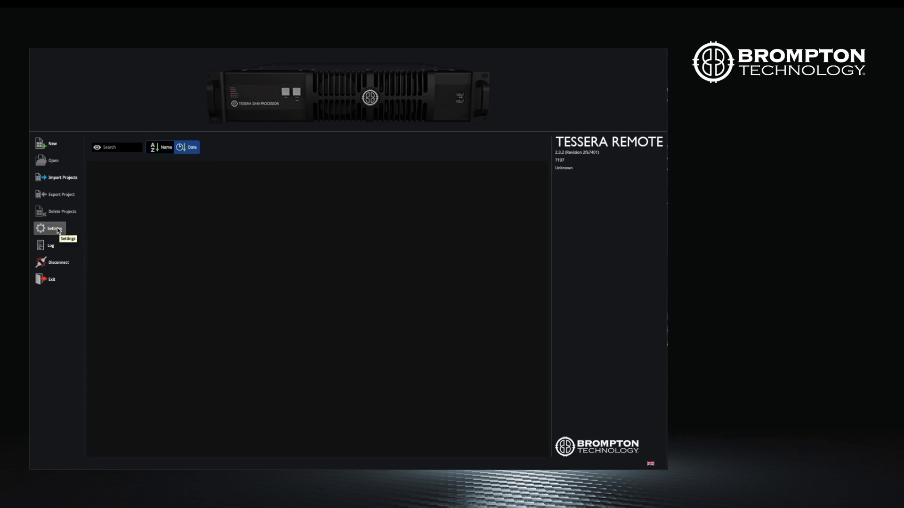
{"action": "mouse_move", "coordinate": [57, 229]}
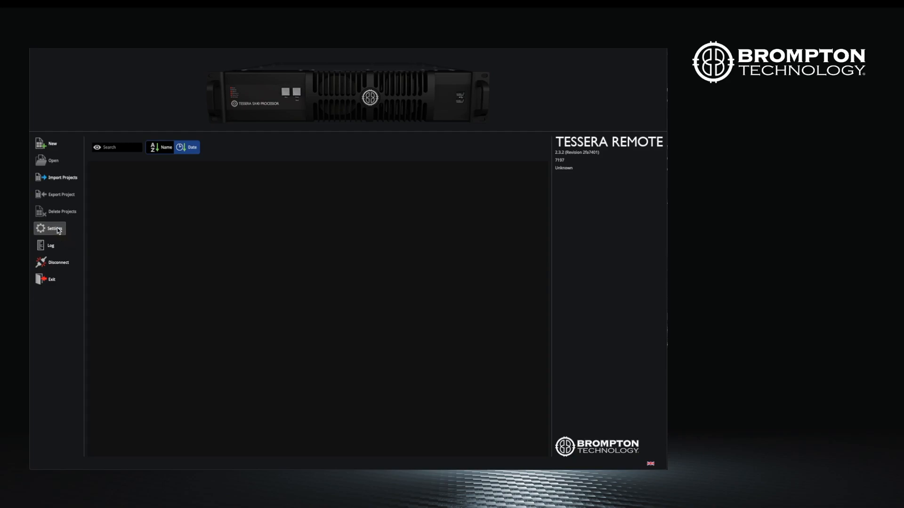
Open processor 7197's settings page from the left sidebar.
{"action": "left_click", "coordinate": [53, 228]}
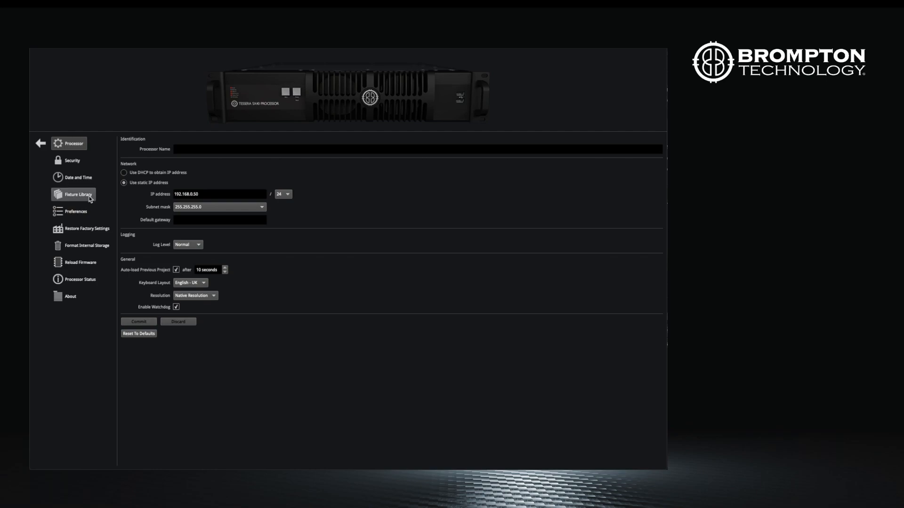
{"action": "left_click", "coordinate": [77, 195]}
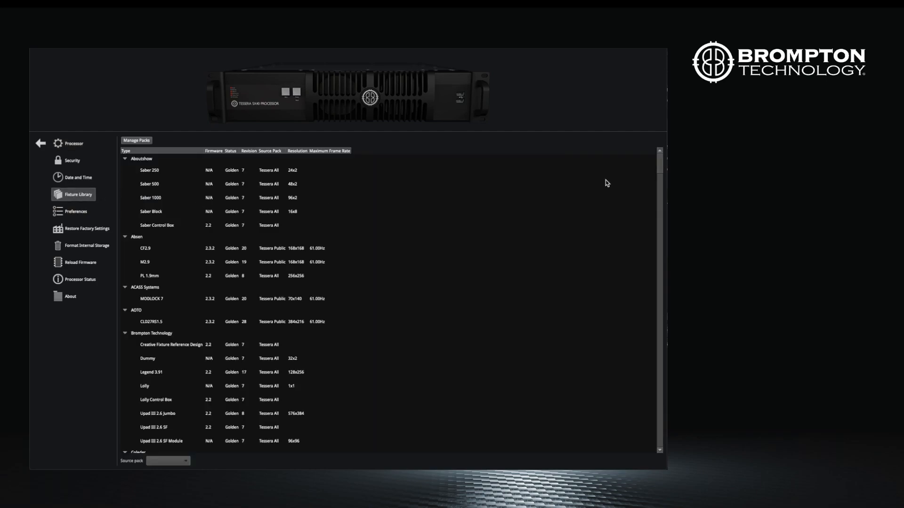
{"action": "scroll", "scroll_direction": "down", "scroll_amount": 3}
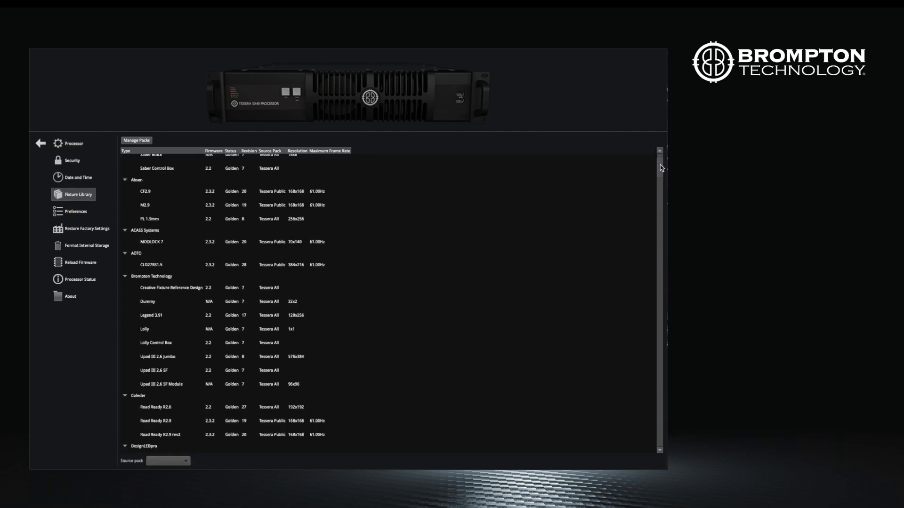
{"action": "scroll", "scroll_direction": "down", "scroll_amount": 3}
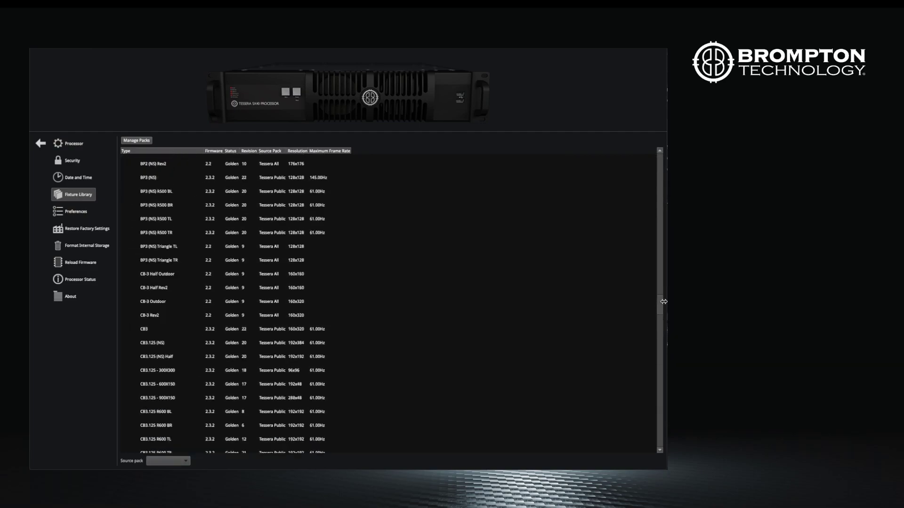
{"action": "scroll", "scroll_direction": "down", "scroll_amount": 3}
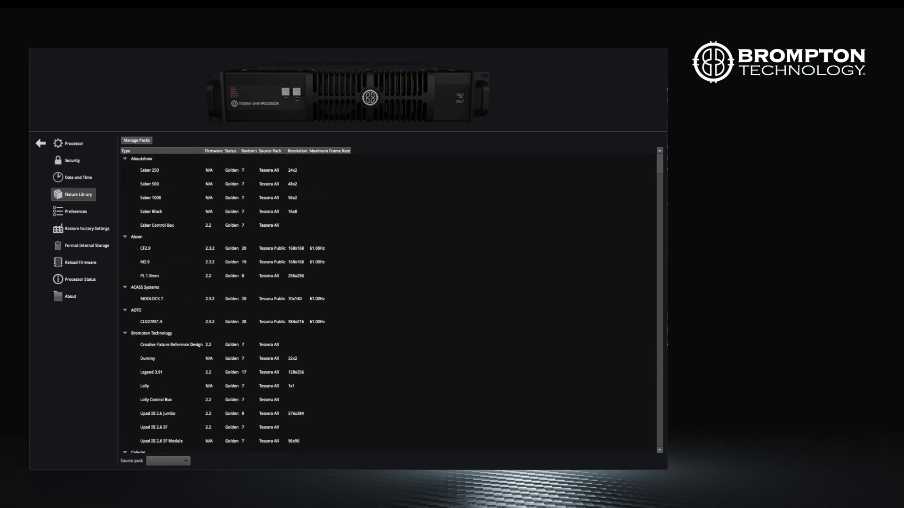
{"action": "mouse_move", "coordinate": [394, 200]}
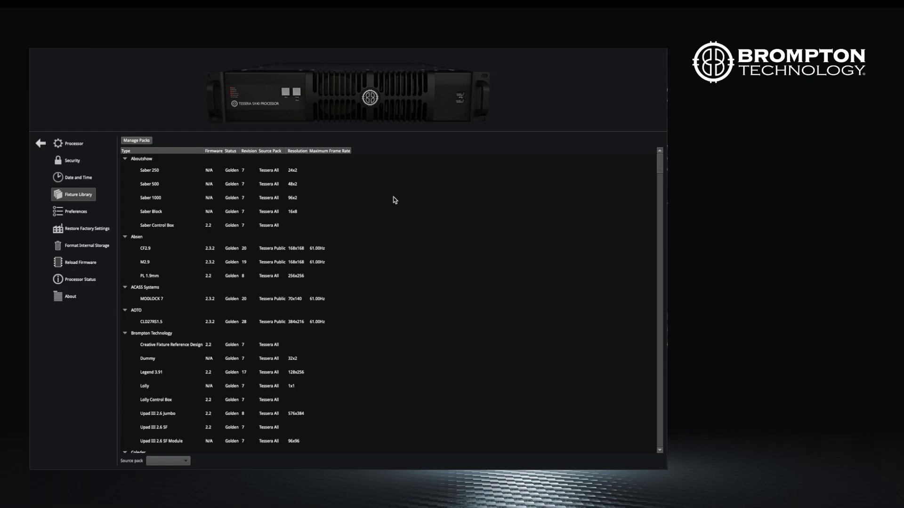
{"action": "mouse_move", "coordinate": [338, 169]}
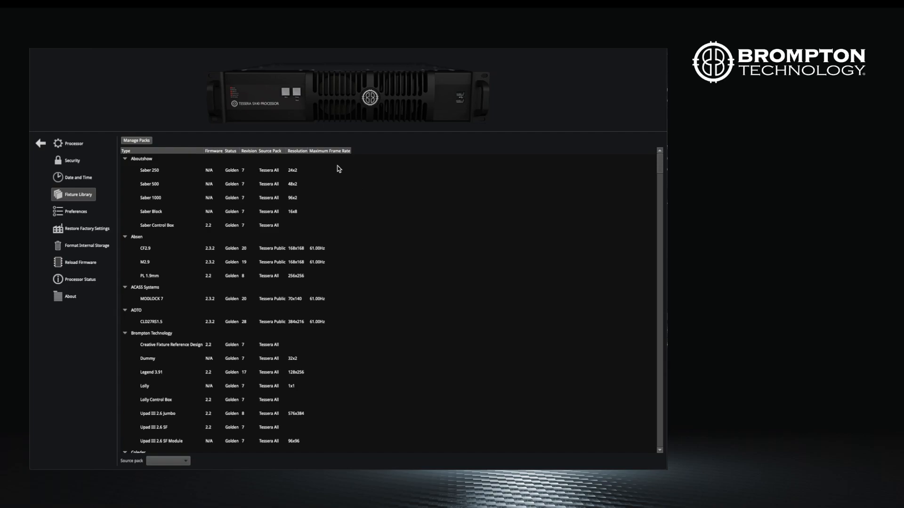
{"action": "mouse_move", "coordinate": [167, 141]}
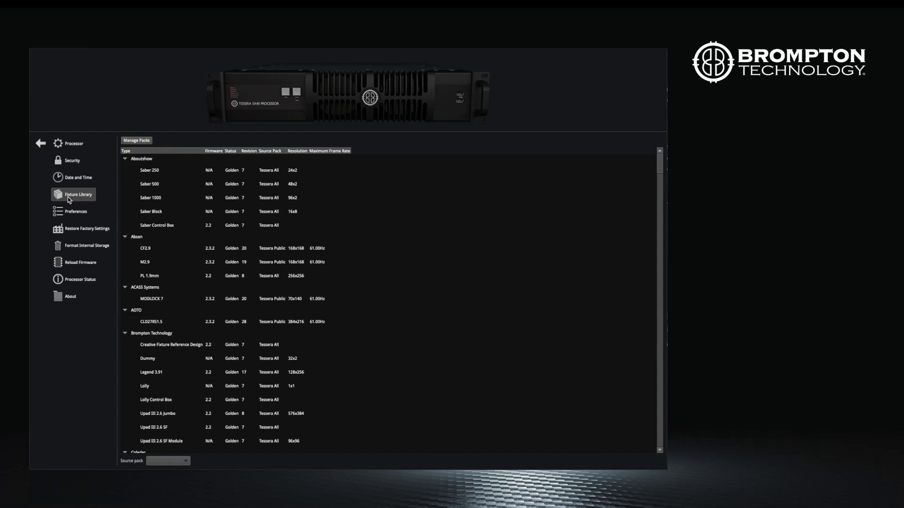
{"action": "mouse_move", "coordinate": [69, 199]}
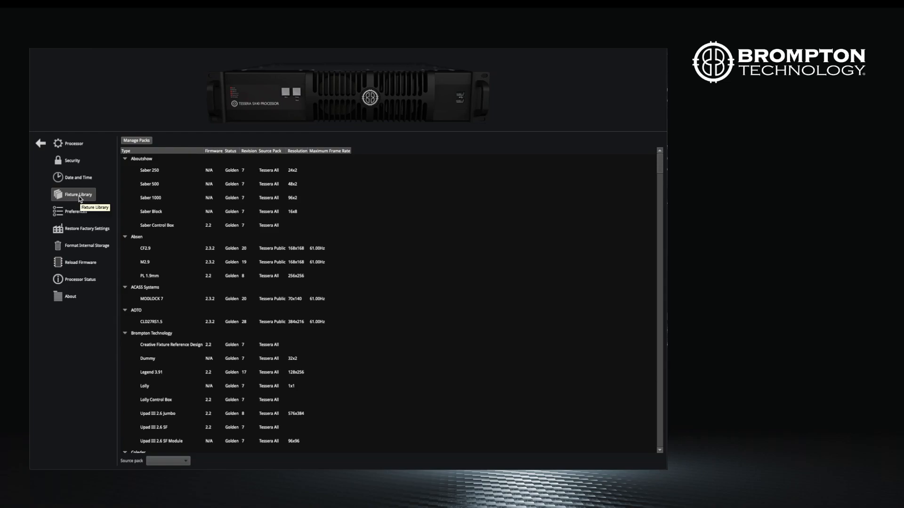
{"action": "mouse_move", "coordinate": [140, 143]}
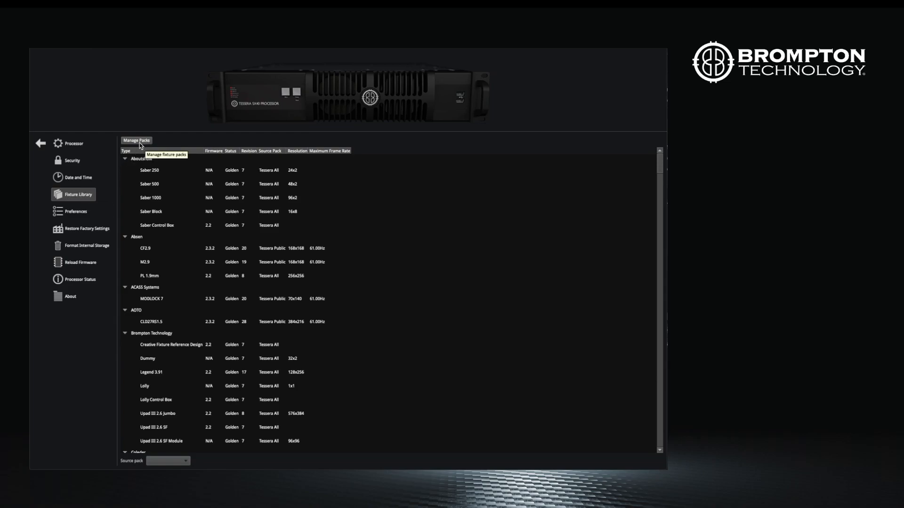
Open Manage Packs and view the first Tessera Public 2.3.2 pack's fixture types.
{"action": "left_click", "coordinate": [136, 139]}
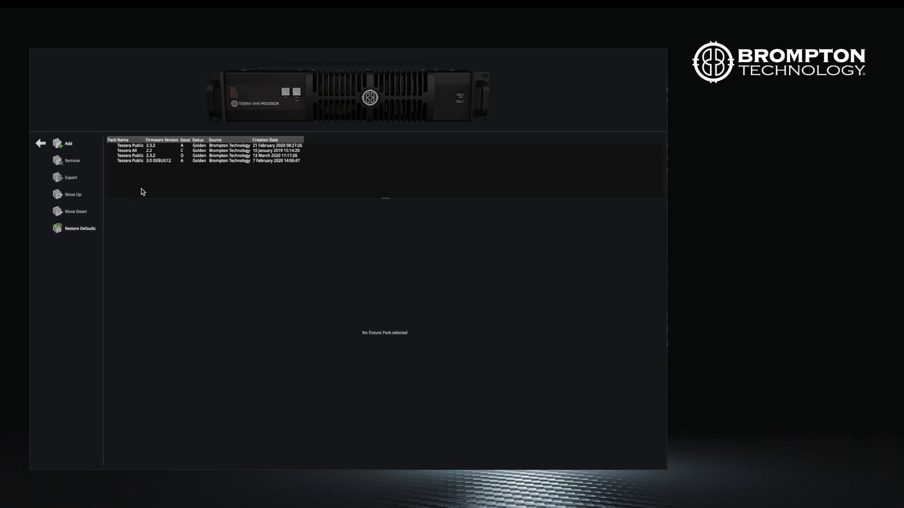
{"action": "mouse_move", "coordinate": [152, 147]}
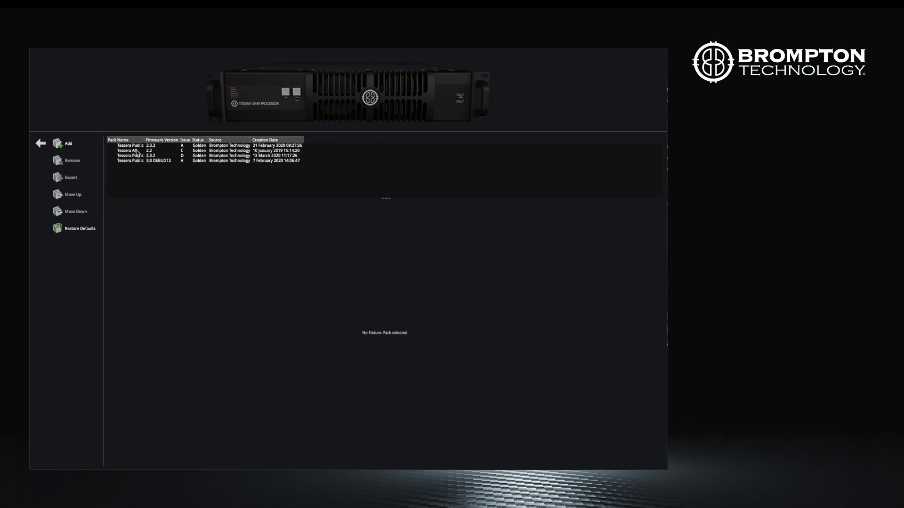
{"action": "left_click", "coordinate": [136, 145]}
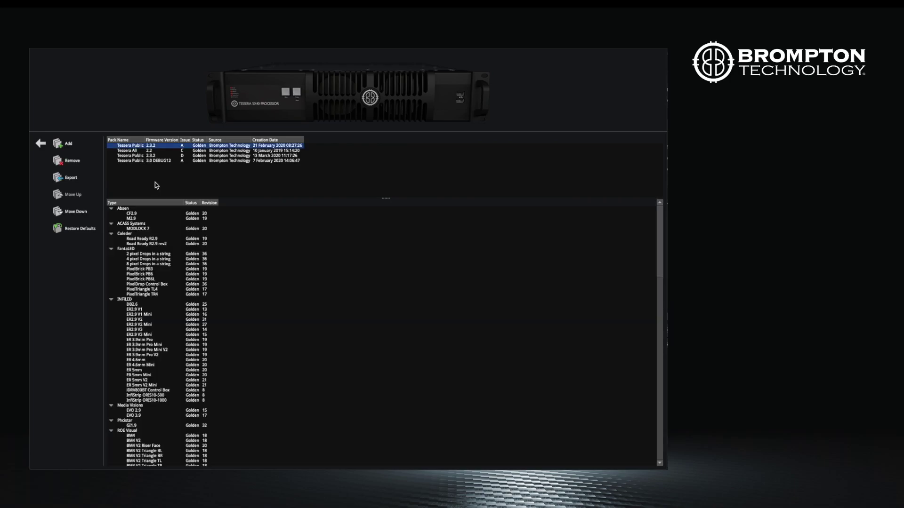
{"action": "mouse_move", "coordinate": [166, 176]}
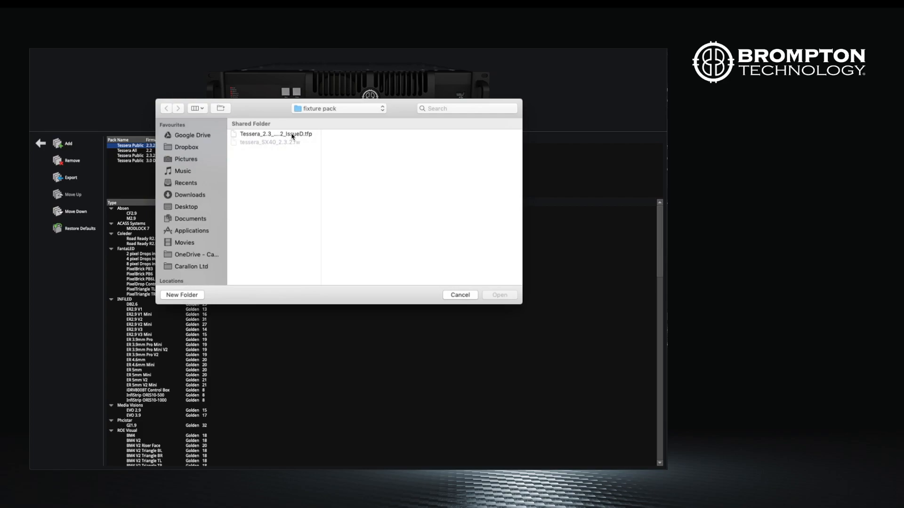
Import Tessera_2.3_Public_2.3.2_IssueD.tfp, removing other issues of that pack.
{"action": "left_click", "coordinate": [274, 134]}
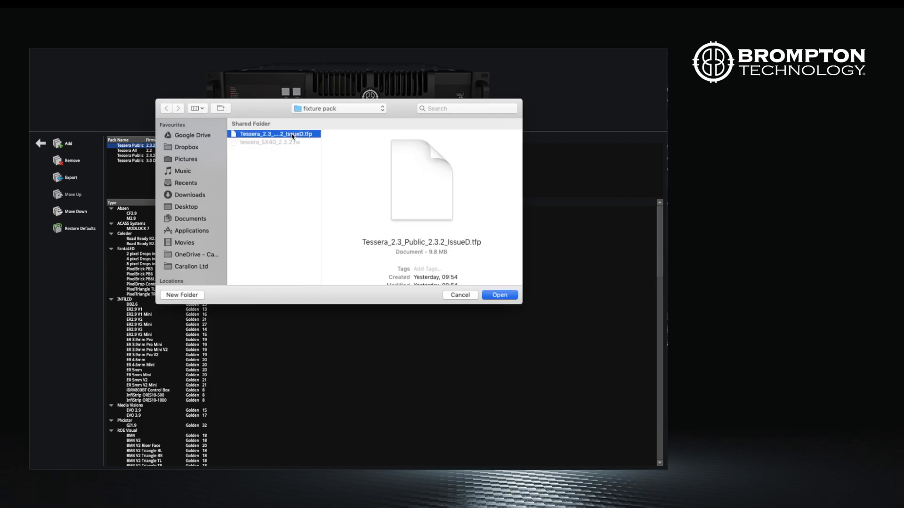
{"action": "left_click", "coordinate": [500, 295]}
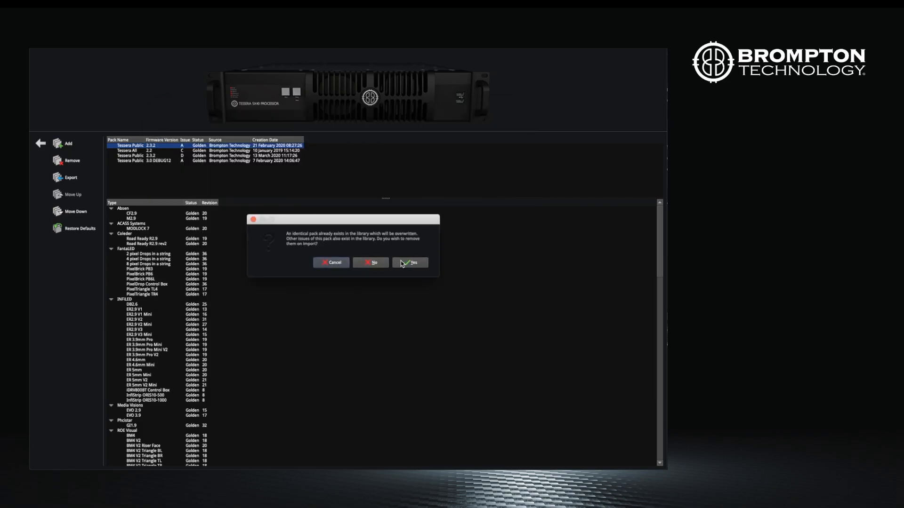
{"action": "left_click", "coordinate": [410, 262]}
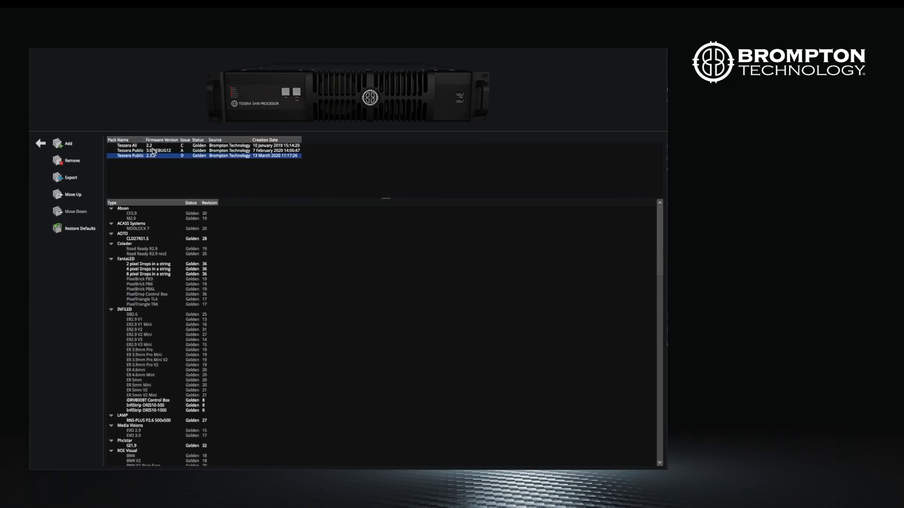
View the Tessera All pack, then select Tessera Public 2.3.2 for reordering.
{"action": "left_click", "coordinate": [132, 146]}
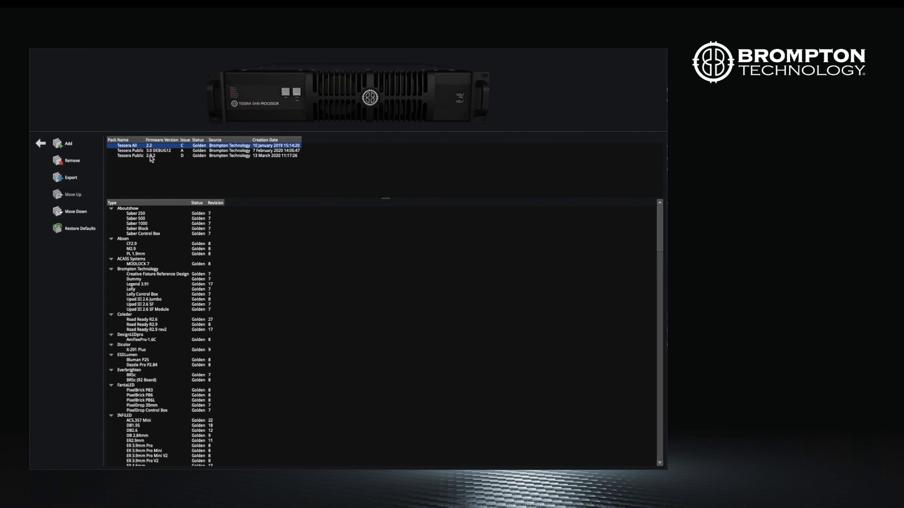
{"action": "left_click", "coordinate": [137, 155]}
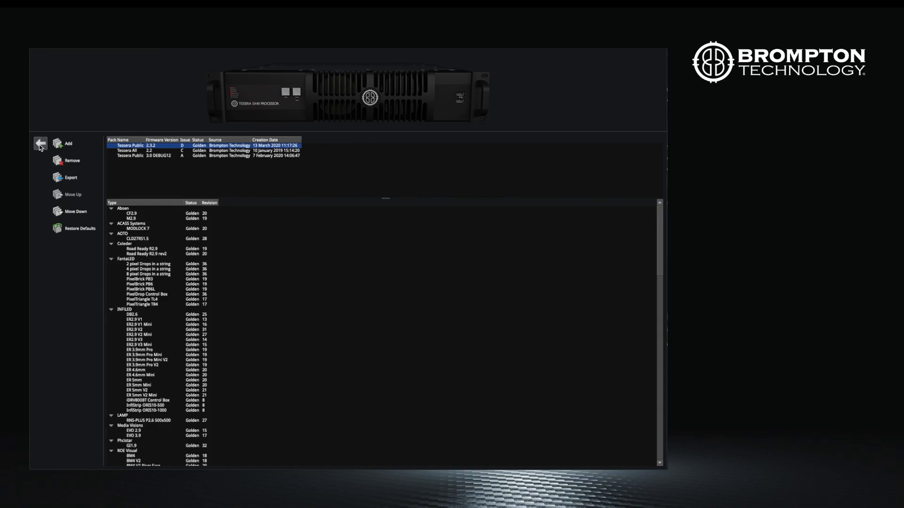
{"action": "left_click", "coordinate": [28, 147]}
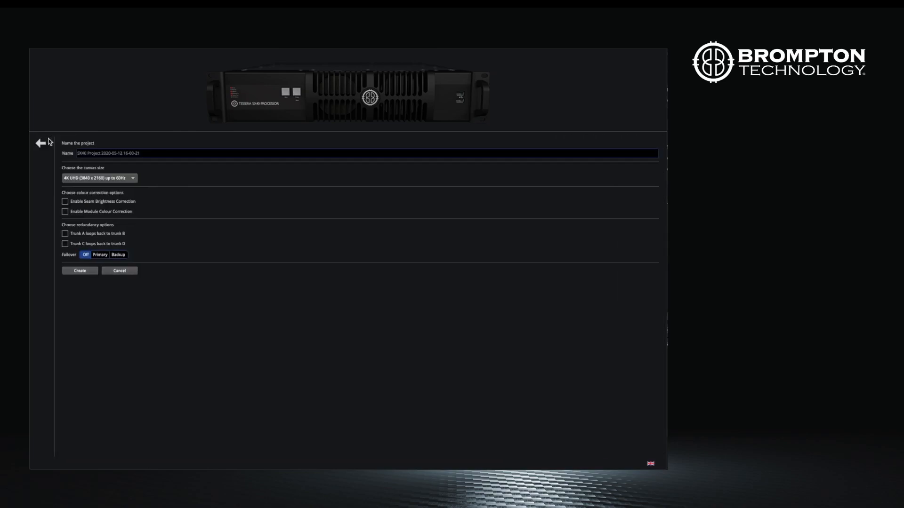
{"action": "mouse_move", "coordinate": [81, 273]}
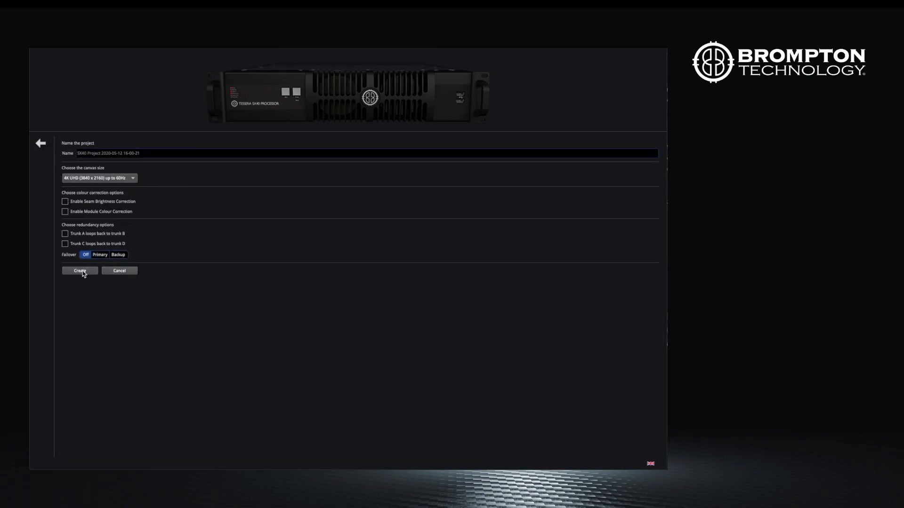
{"action": "left_click", "coordinate": [80, 271]}
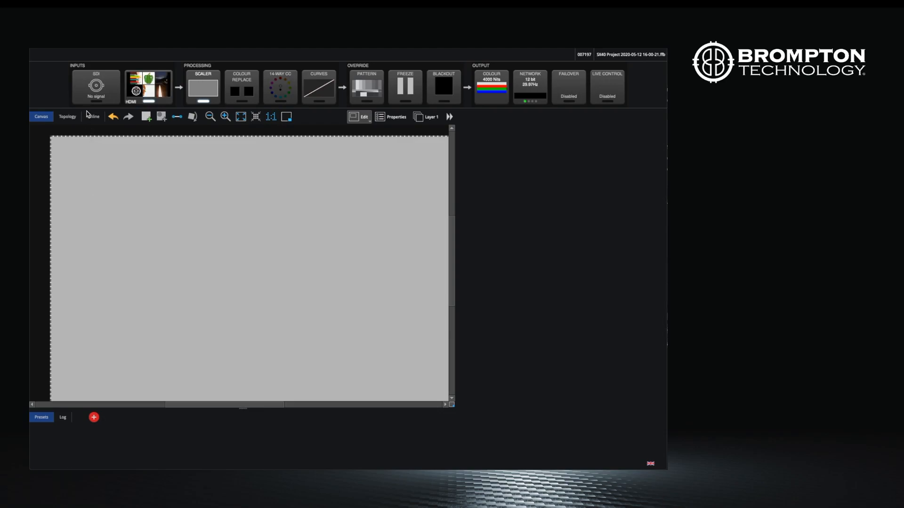
In the Online view, select both BP2 panels running firmware 2.3.1.
{"action": "left_click", "coordinate": [93, 117]}
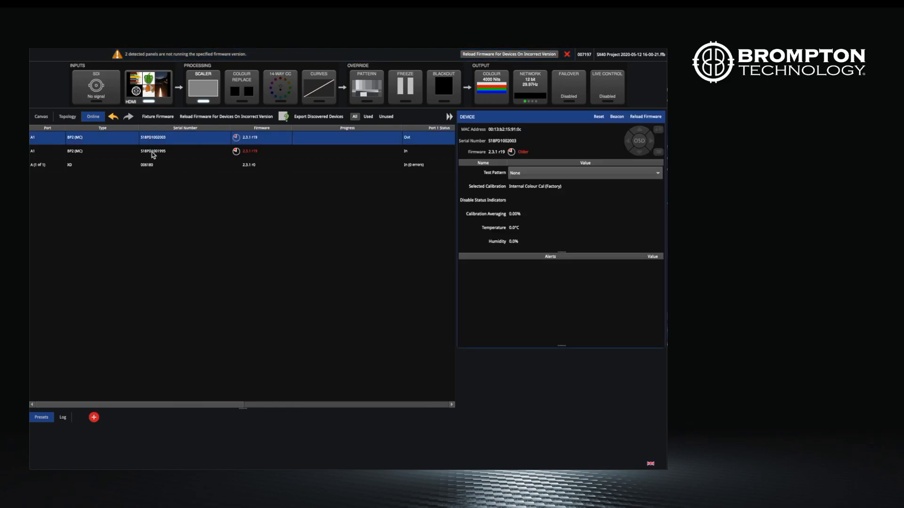
{"action": "left_click", "coordinate": [152, 150]}
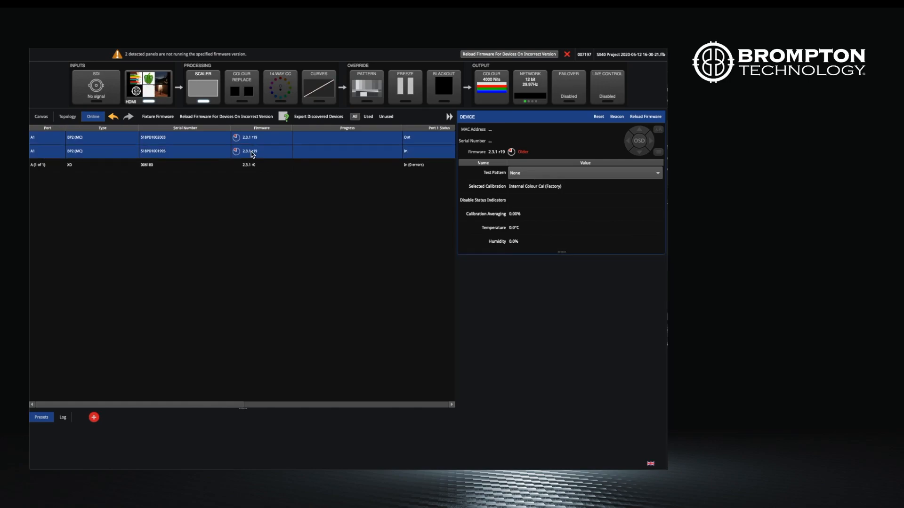
{"action": "mouse_move", "coordinate": [224, 143]}
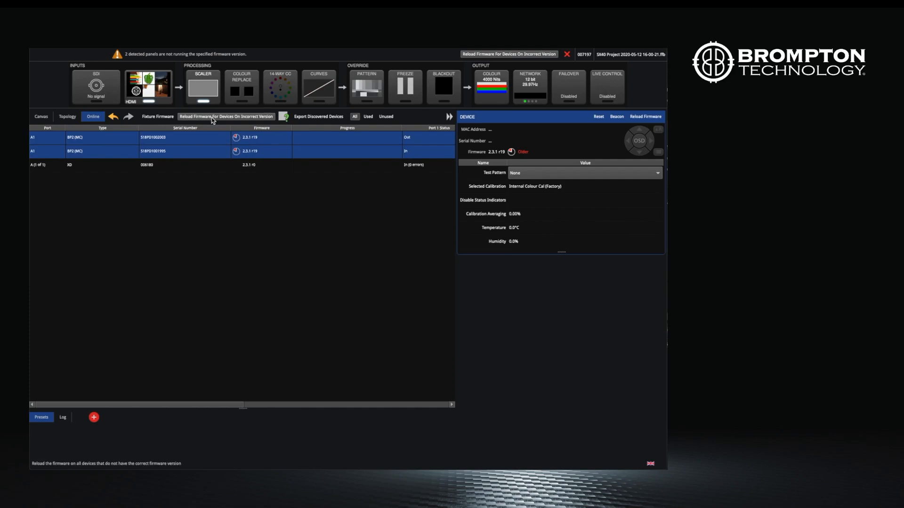
{"action": "mouse_move", "coordinate": [212, 119]}
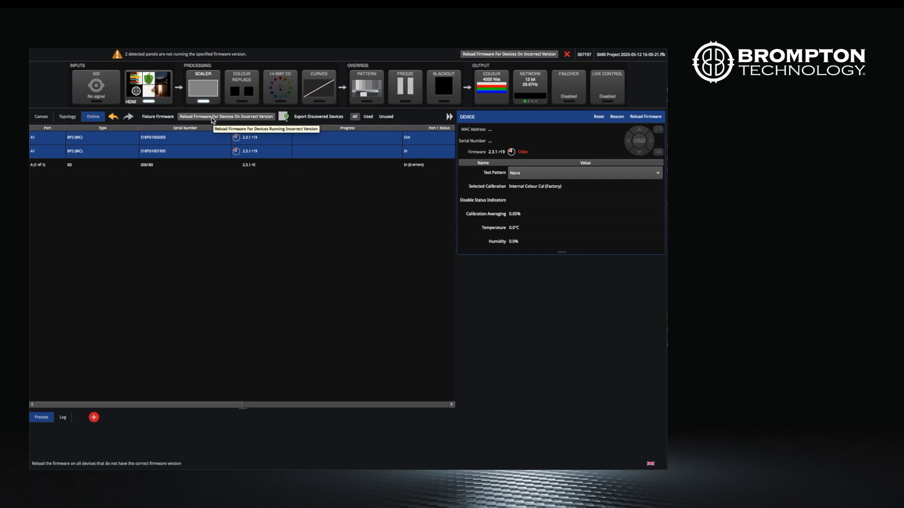
Start a firmware reload on both incorrect-version BP2 panels, accepting that video stops.
{"action": "left_click", "coordinate": [226, 116]}
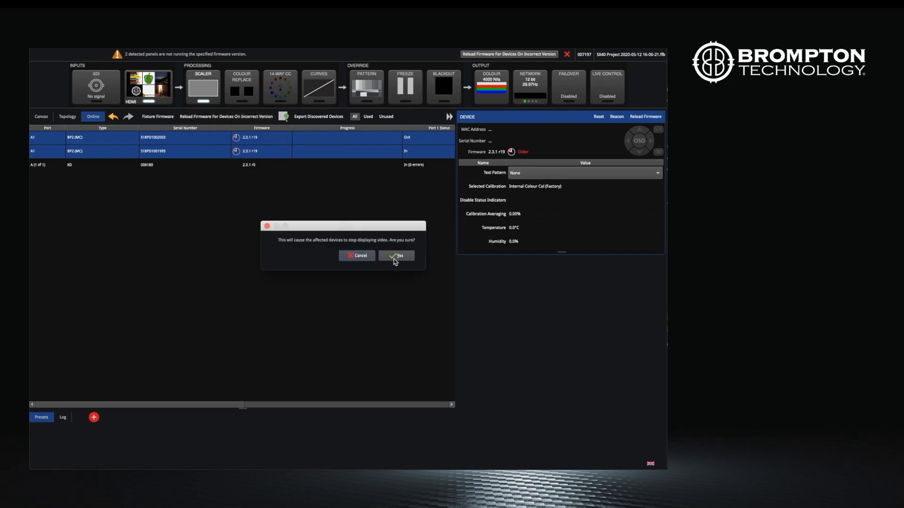
{"action": "left_click", "coordinate": [396, 255]}
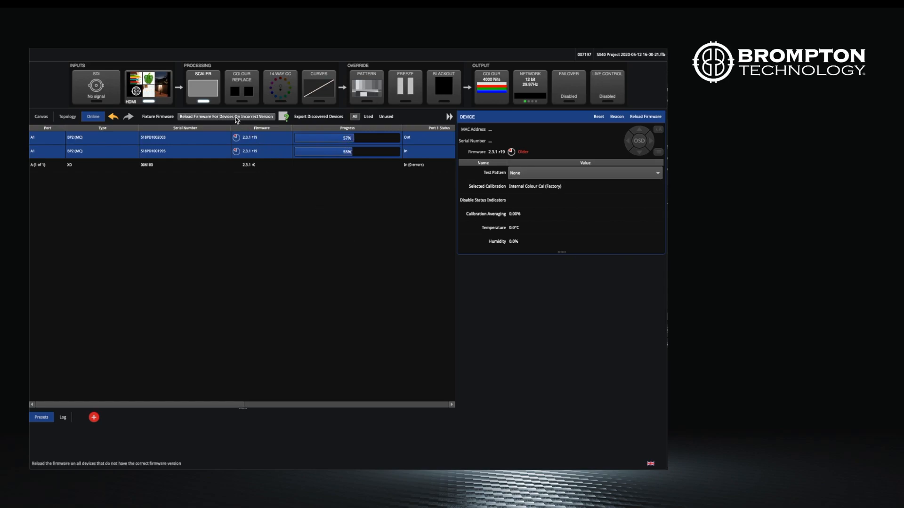
{"action": "mouse_move", "coordinate": [236, 117]}
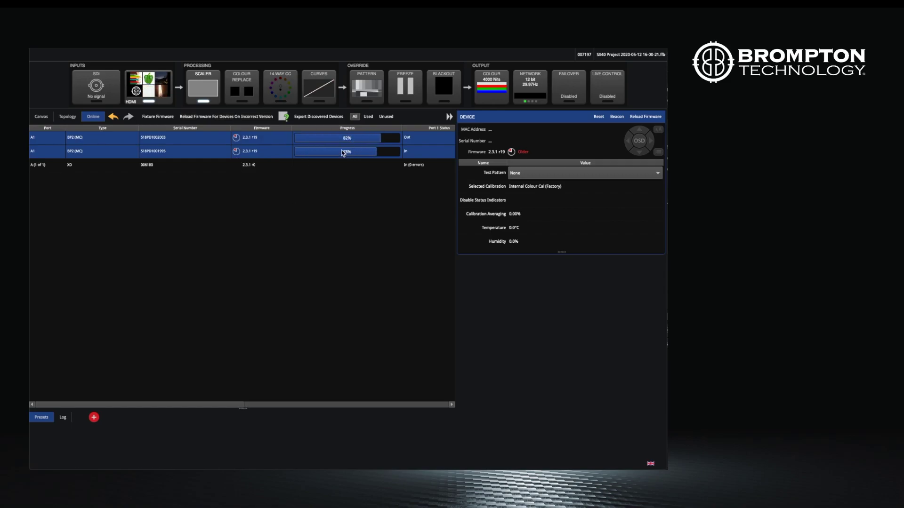
{"action": "mouse_move", "coordinate": [360, 209]}
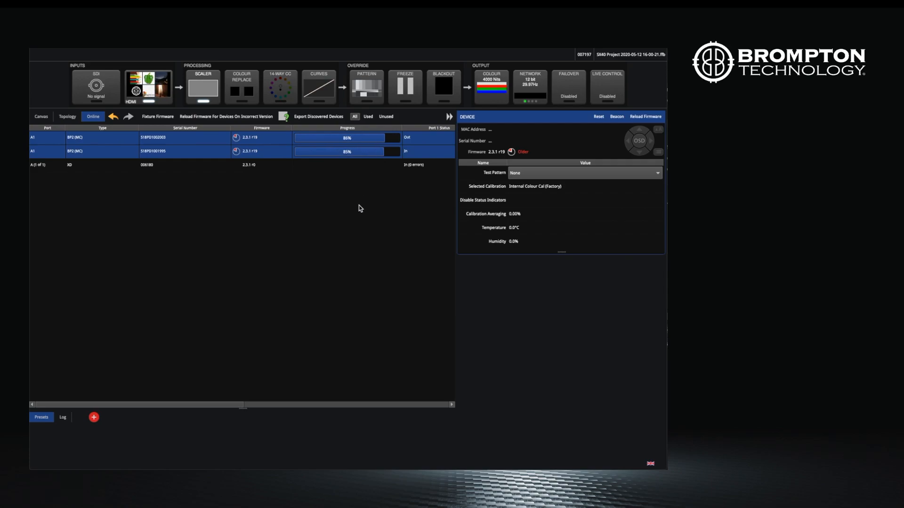